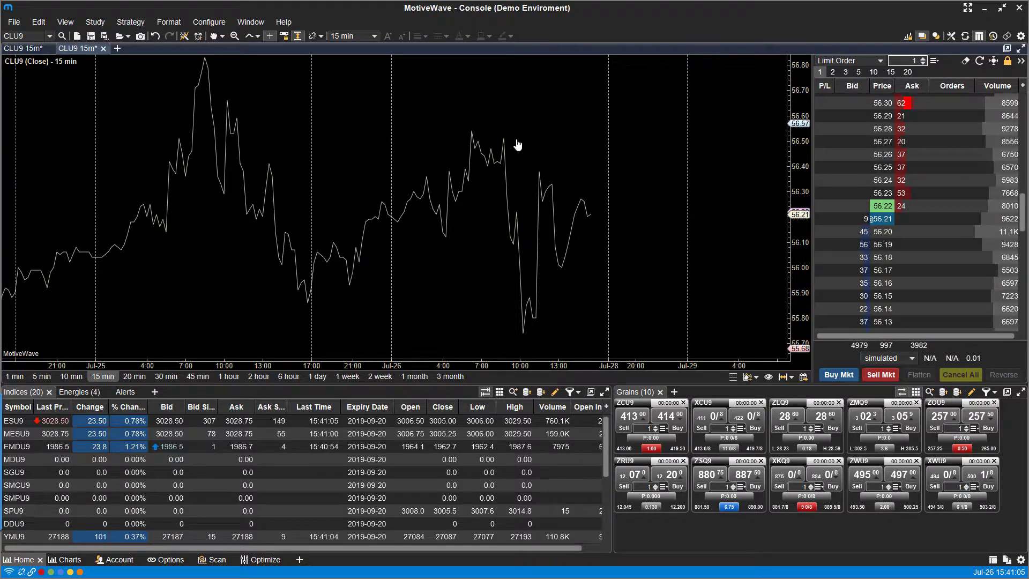
{"action": "mouse_move", "coordinate": [506, 167]}
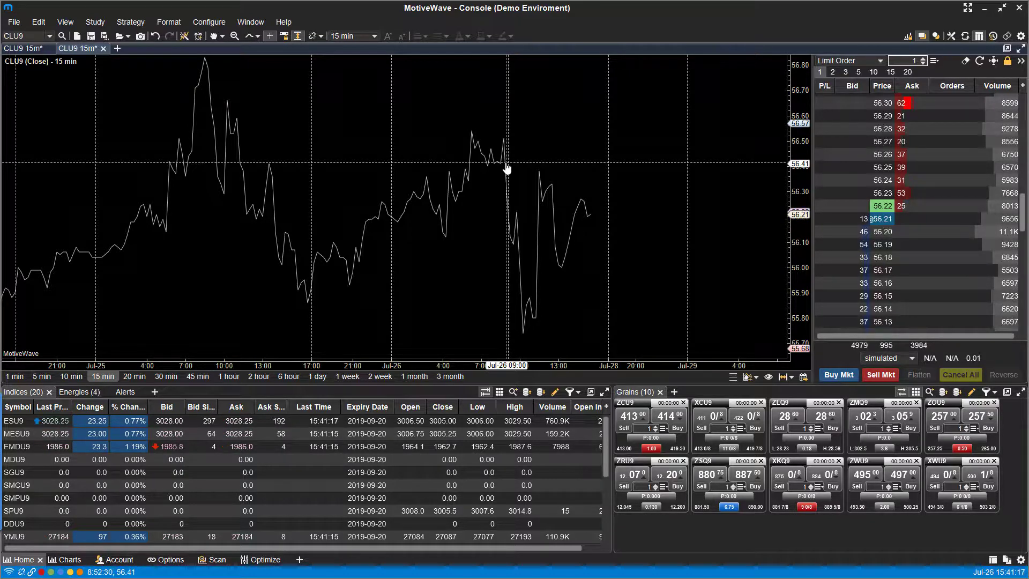
{"action": "mouse_move", "coordinate": [301, 172]}
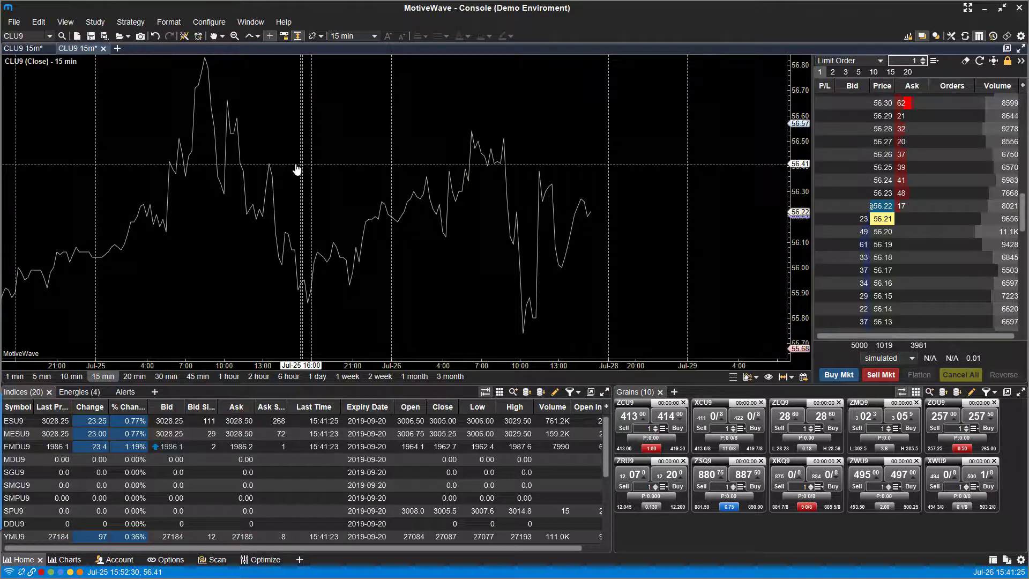
{"action": "mouse_move", "coordinate": [317, 197]}
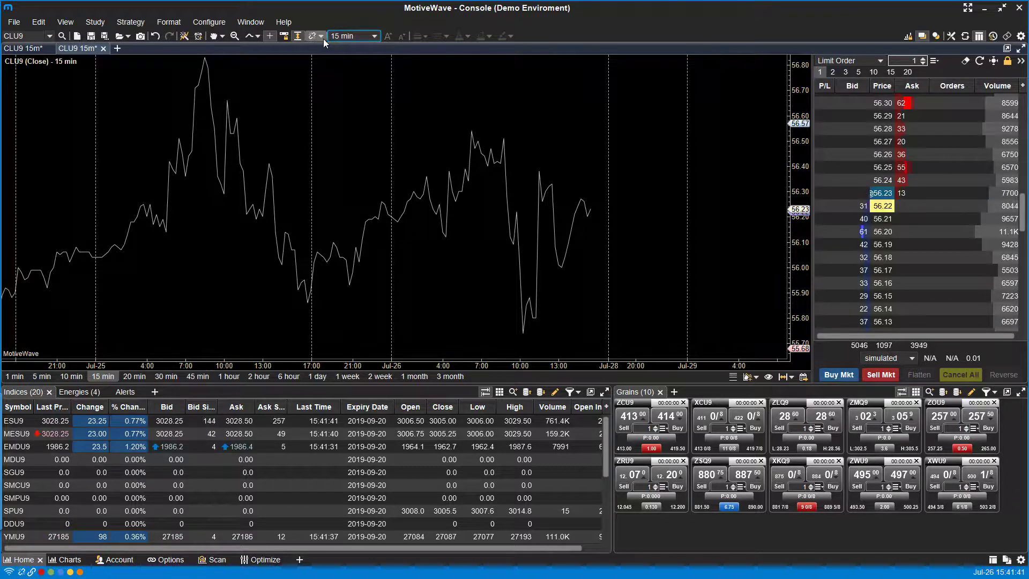
Assign the CLU9 15-minute chart to Red Link from the toolbar's link group dropdown
{"action": "left_click", "coordinate": [321, 36]}
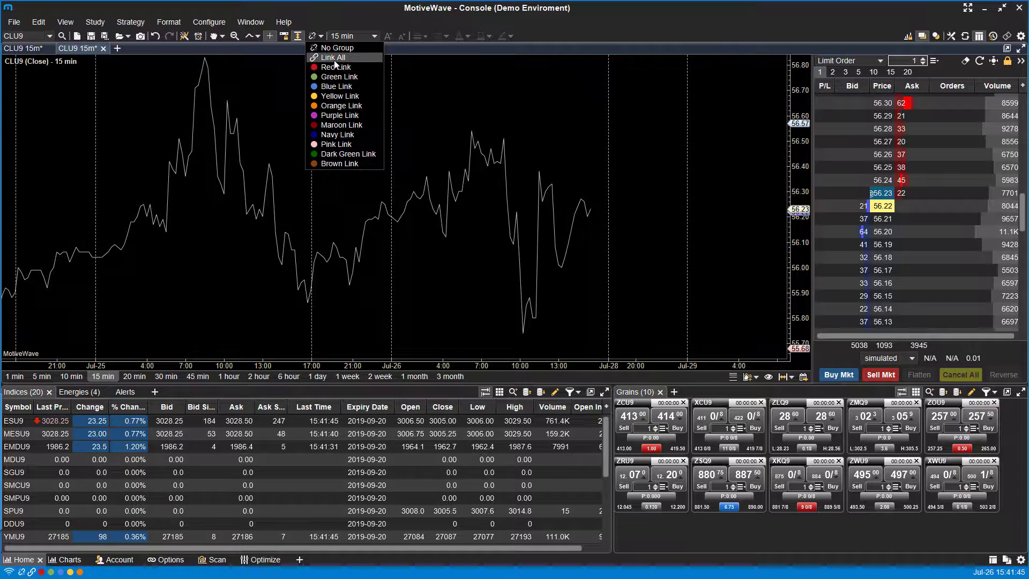
{"action": "mouse_move", "coordinate": [342, 125]}
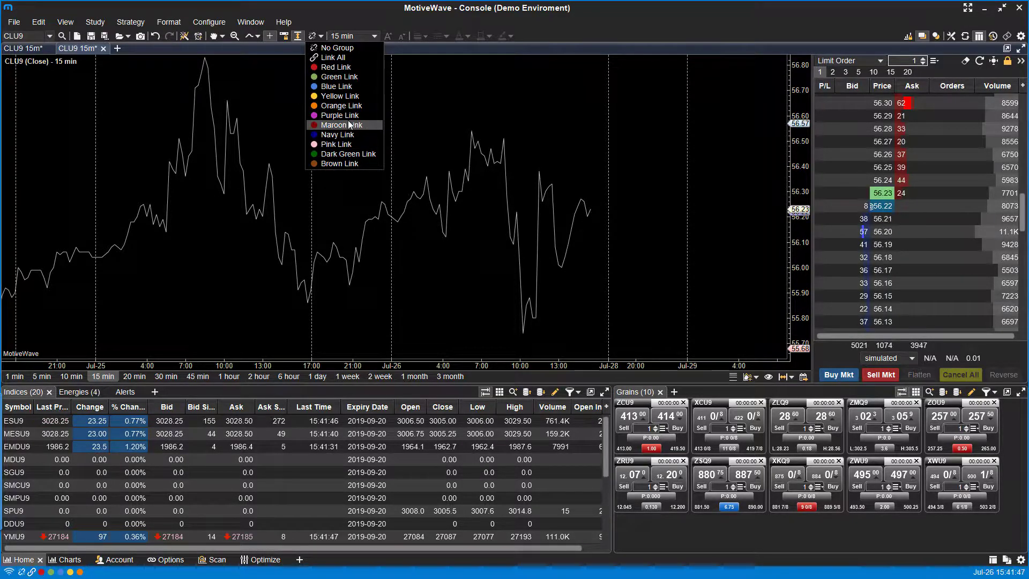
{"action": "mouse_move", "coordinate": [338, 76]}
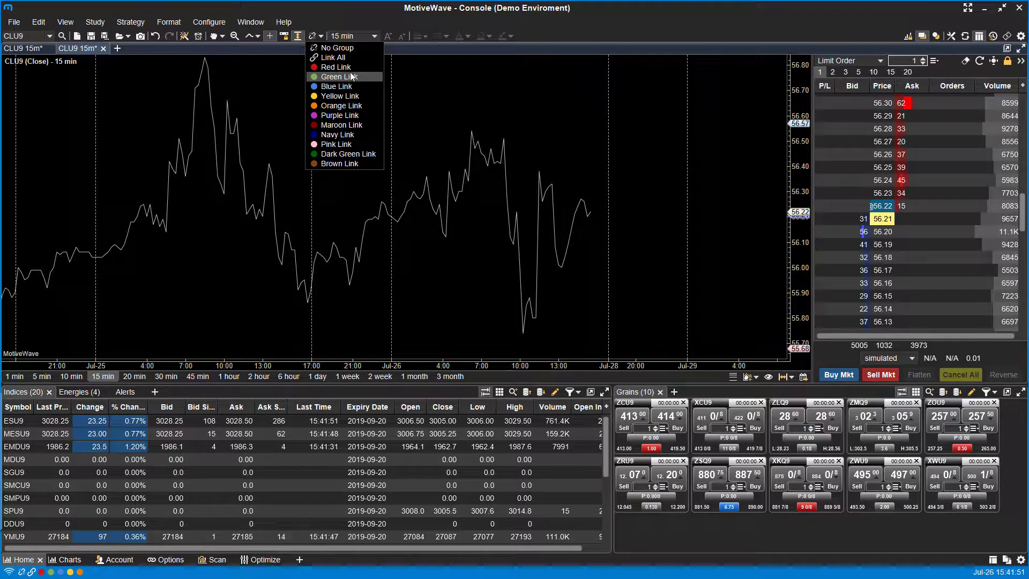
{"action": "mouse_move", "coordinate": [340, 67]}
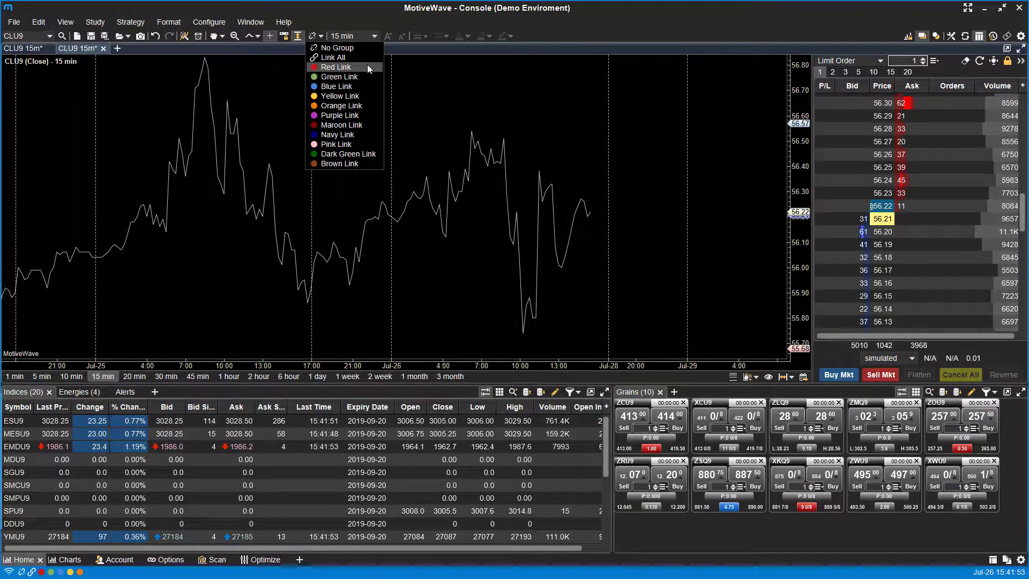
{"action": "mouse_move", "coordinate": [342, 48]}
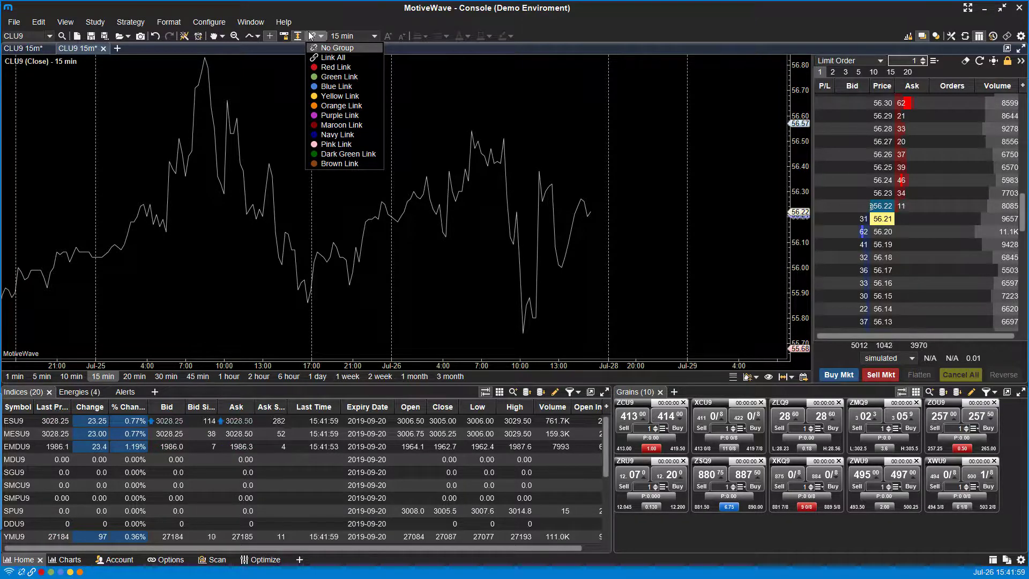
{"action": "mouse_move", "coordinate": [341, 96]}
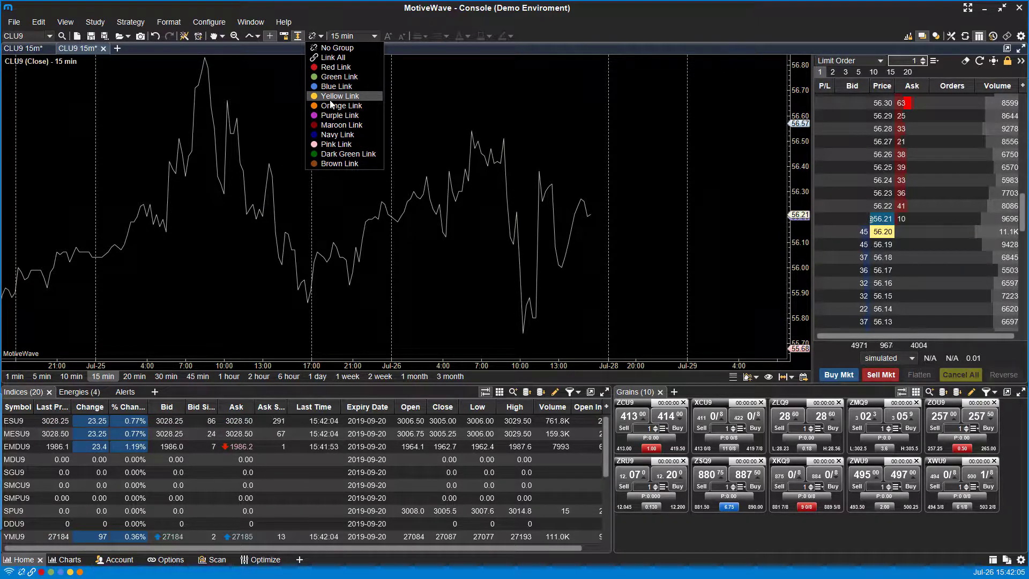
{"action": "mouse_move", "coordinate": [332, 57]}
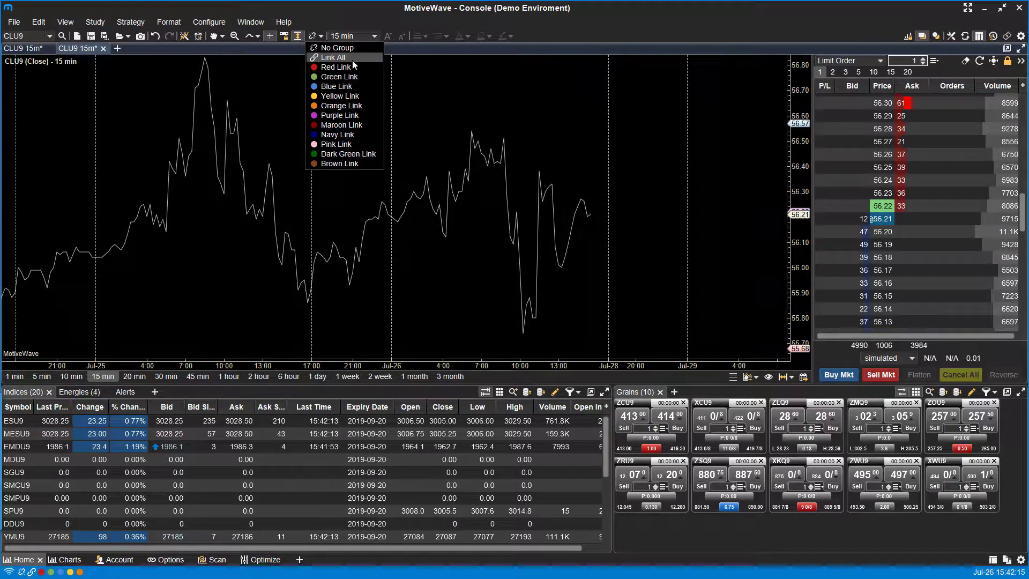
{"action": "mouse_move", "coordinate": [336, 67]}
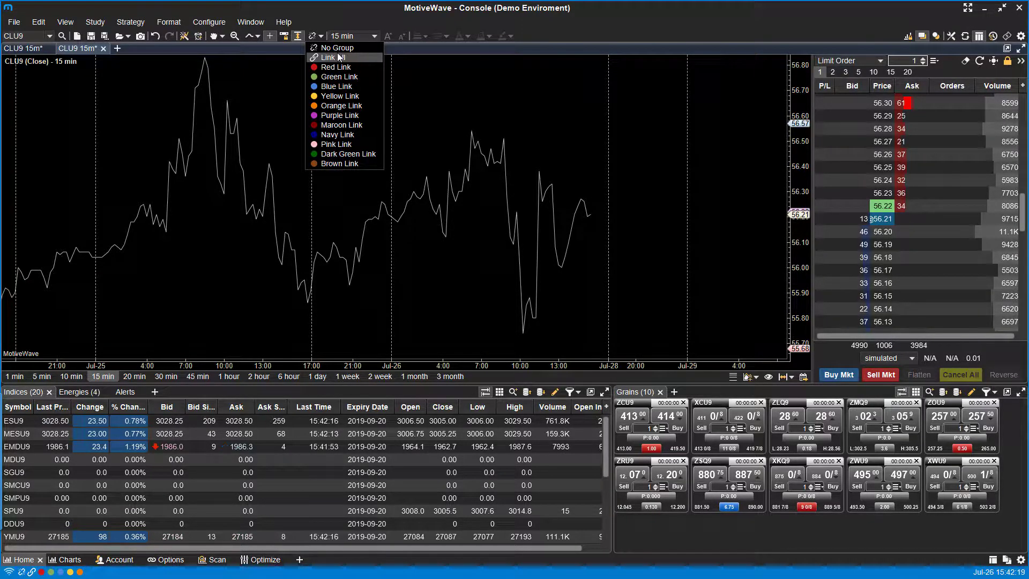
{"action": "mouse_move", "coordinate": [339, 76]}
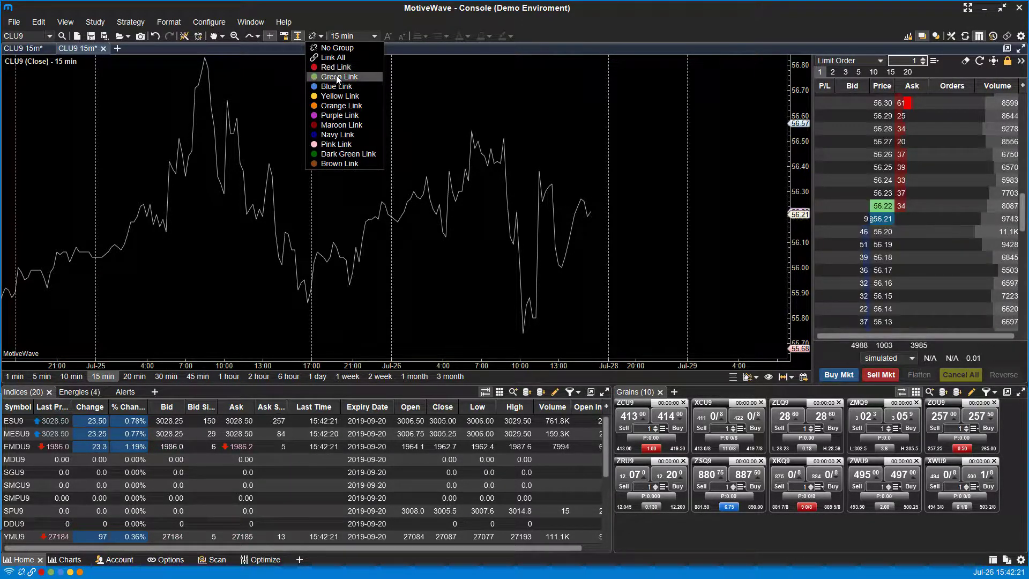
{"action": "mouse_move", "coordinate": [336, 67]}
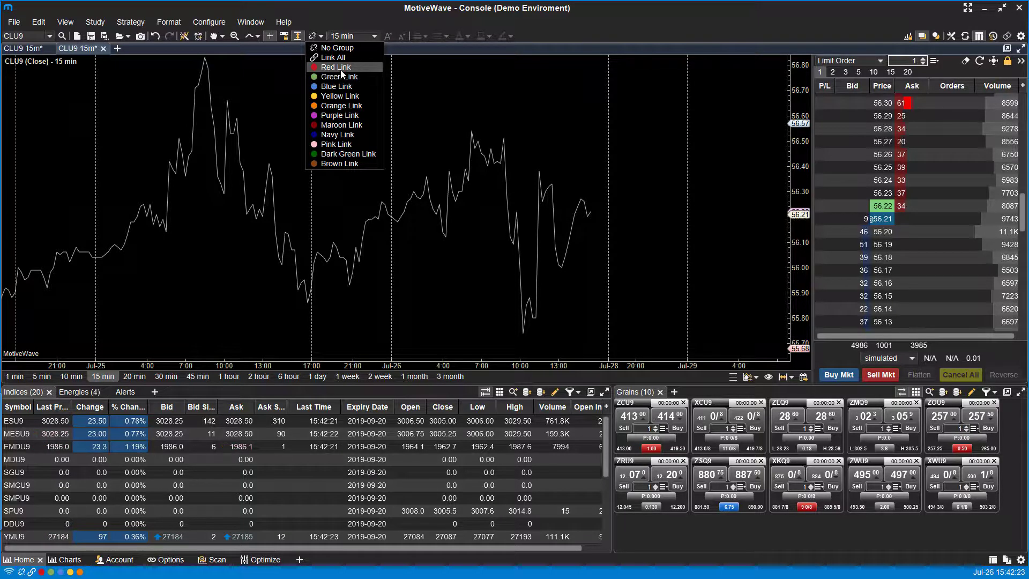
{"action": "left_click", "coordinate": [335, 67]}
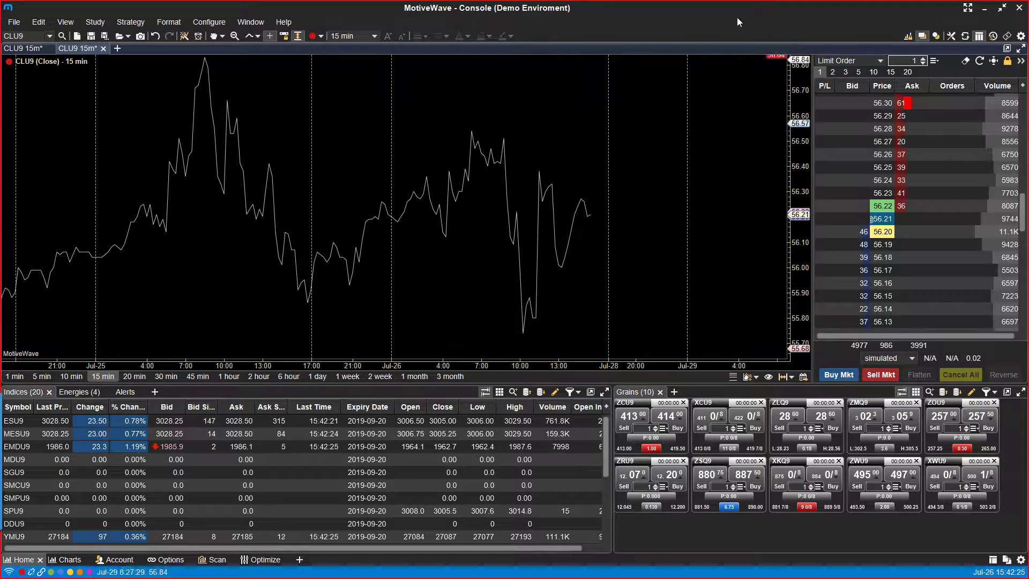
{"action": "mouse_move", "coordinate": [739, 74]}
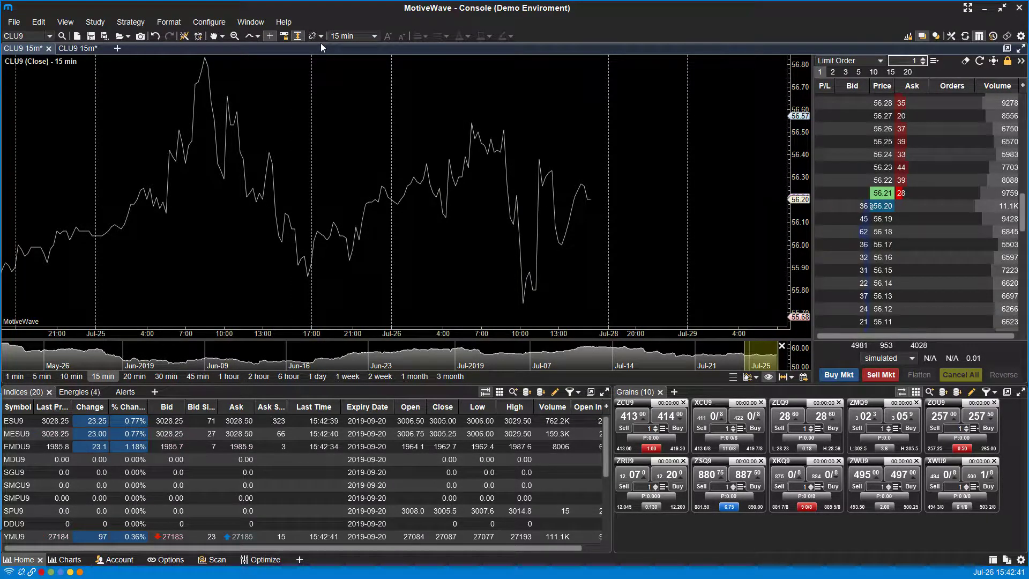
{"action": "mouse_move", "coordinate": [658, 168]}
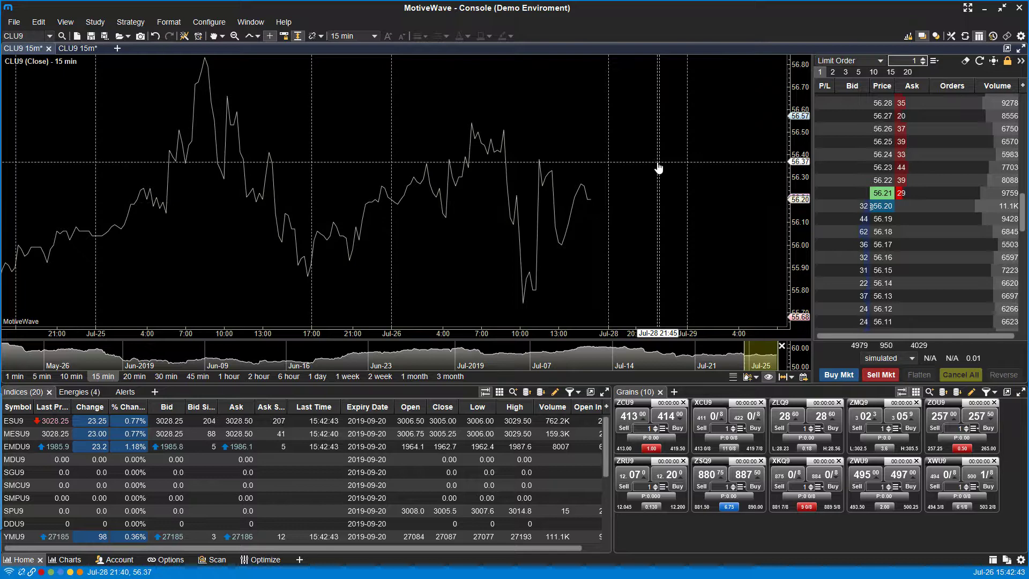
Link the second CLU9 15-minute chart to Red Link from its right-click menu
{"action": "right_click", "coordinate": [658, 168]}
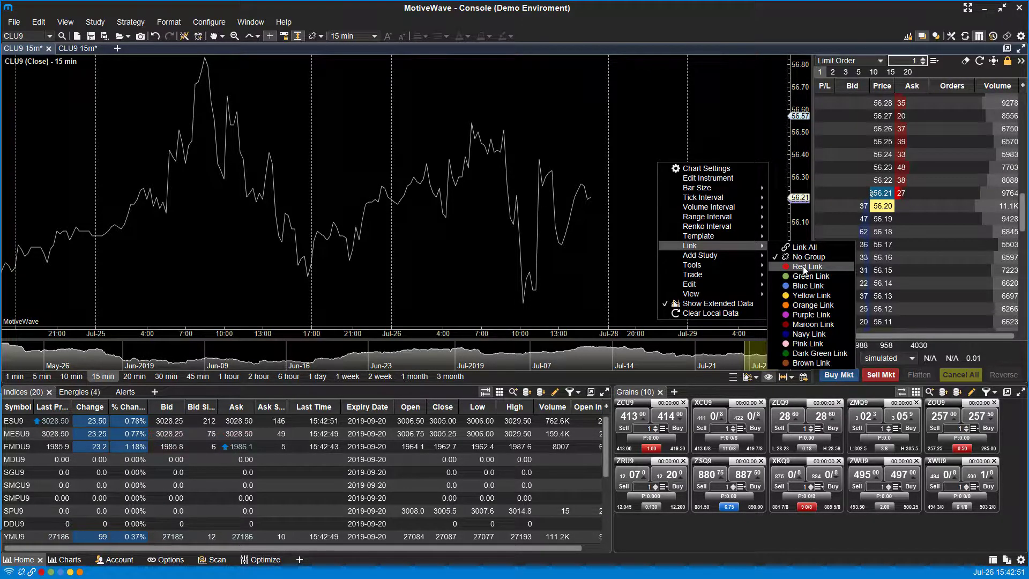
{"action": "left_click", "coordinate": [807, 266]}
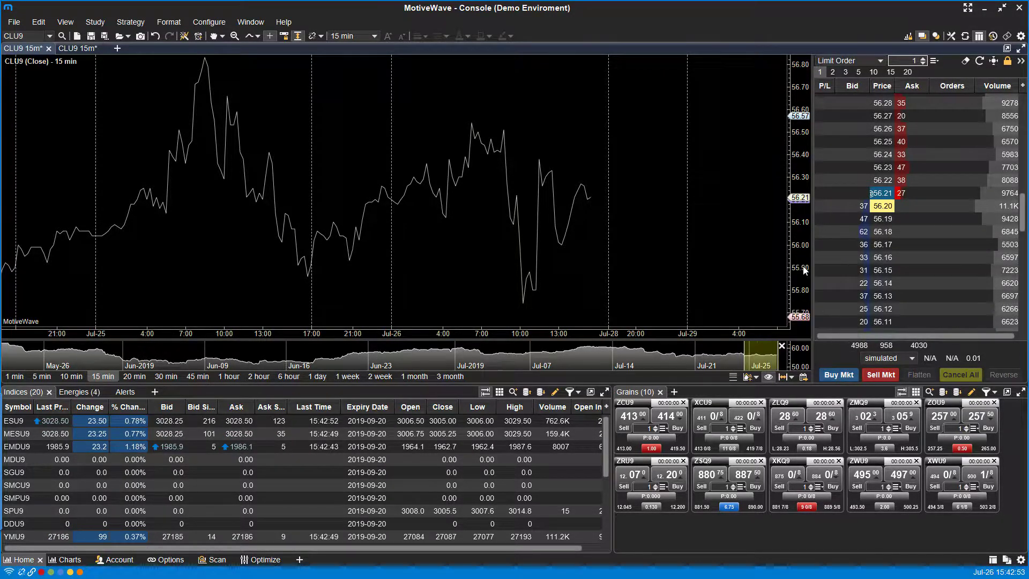
{"action": "mouse_move", "coordinate": [347, 88]}
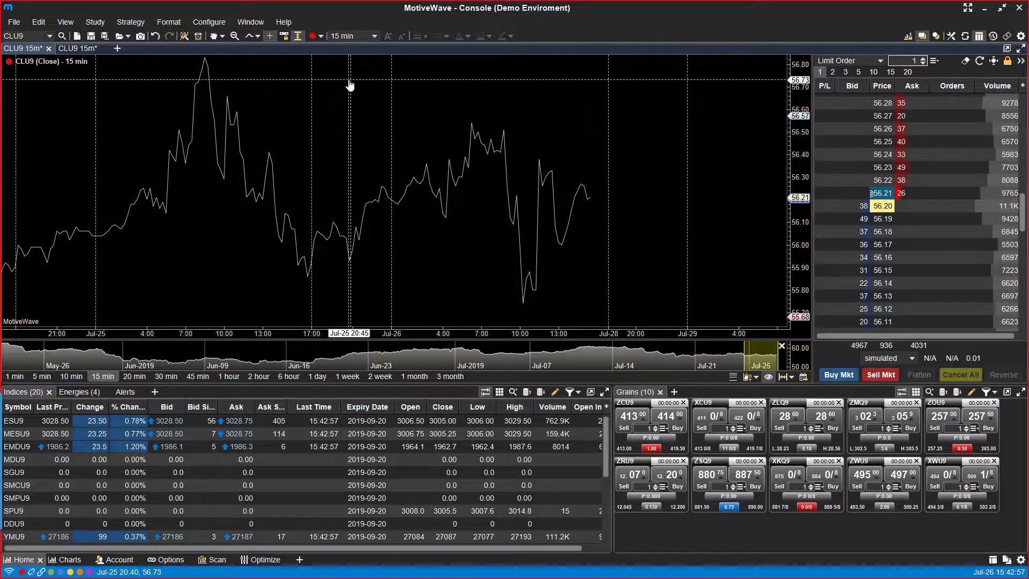
{"action": "mouse_move", "coordinate": [372, 64]}
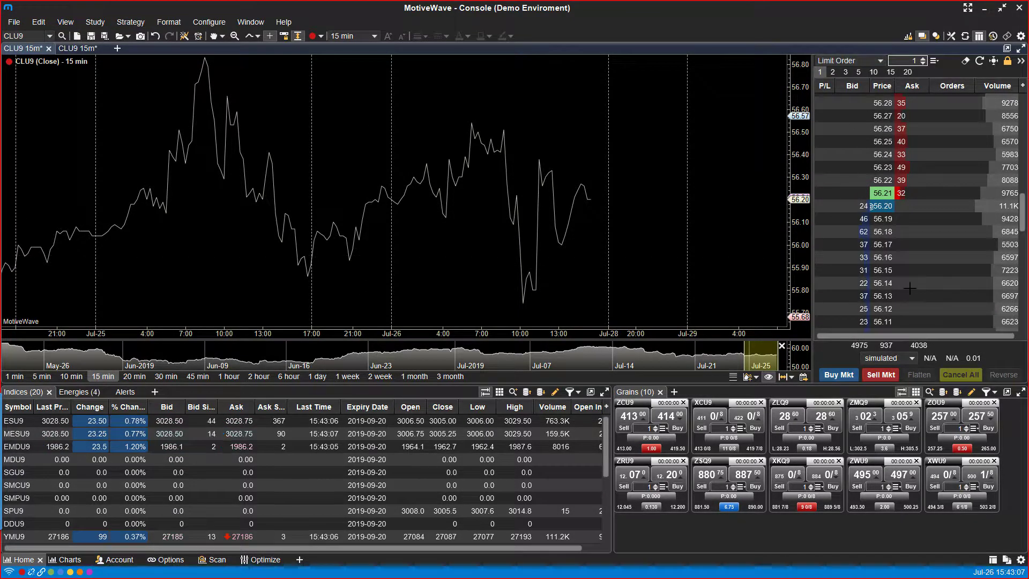
{"action": "mouse_move", "coordinate": [96, 86]}
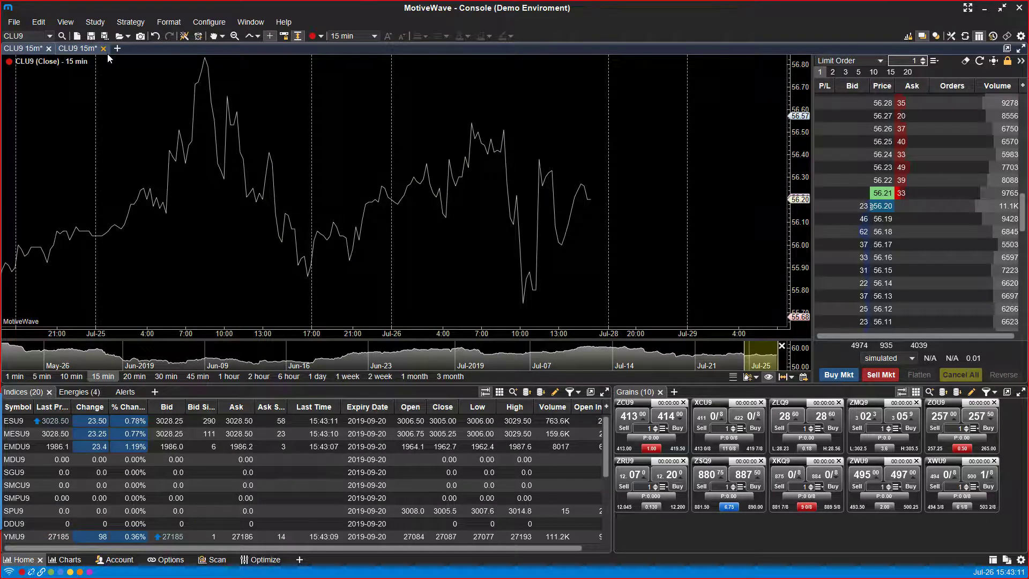
Open a new CLU9 DOM window, then return to the main console
{"action": "left_click", "coordinate": [13, 22]}
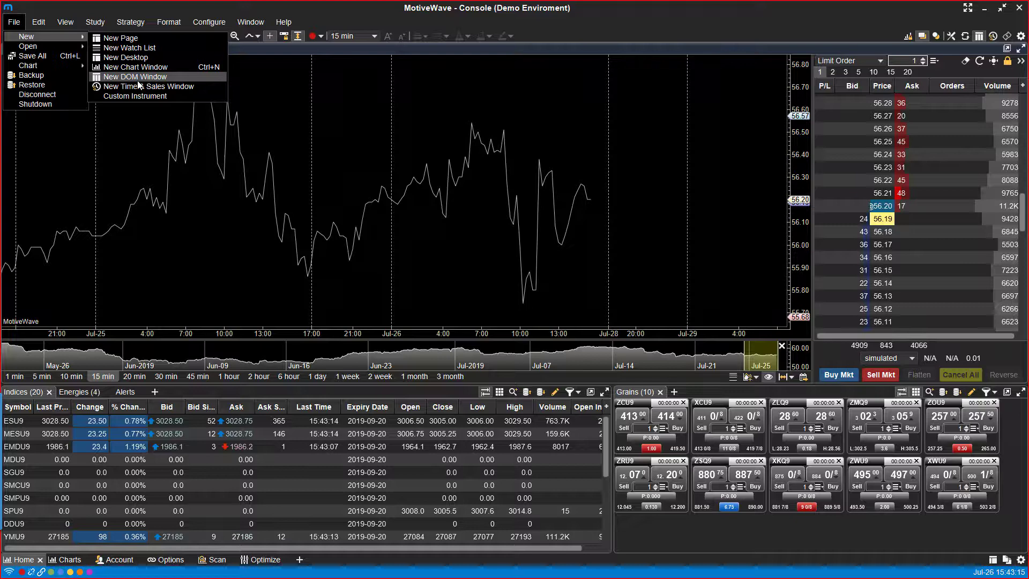
{"action": "left_click", "coordinate": [135, 76]}
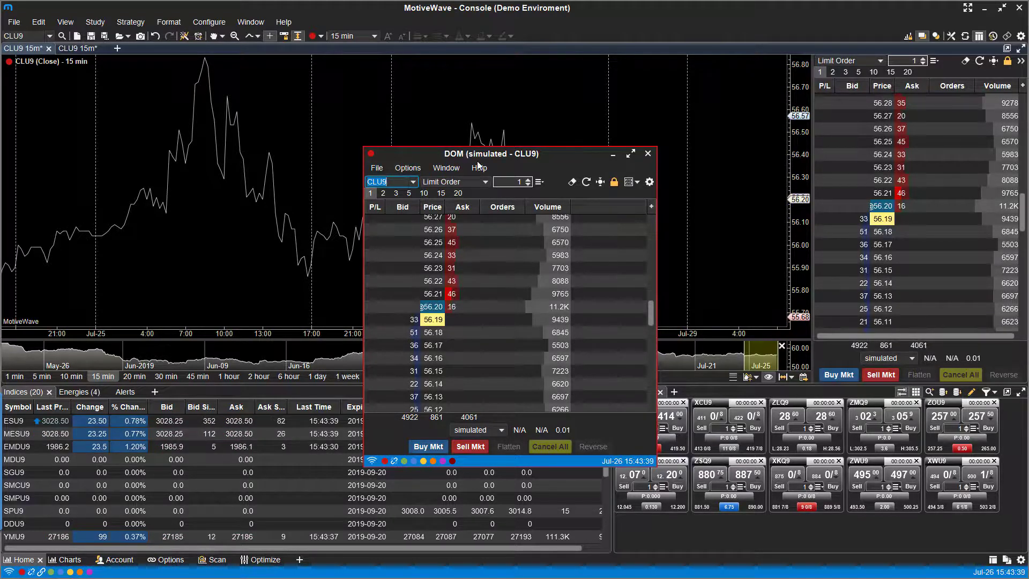
{"action": "left_click", "coordinate": [648, 153]}
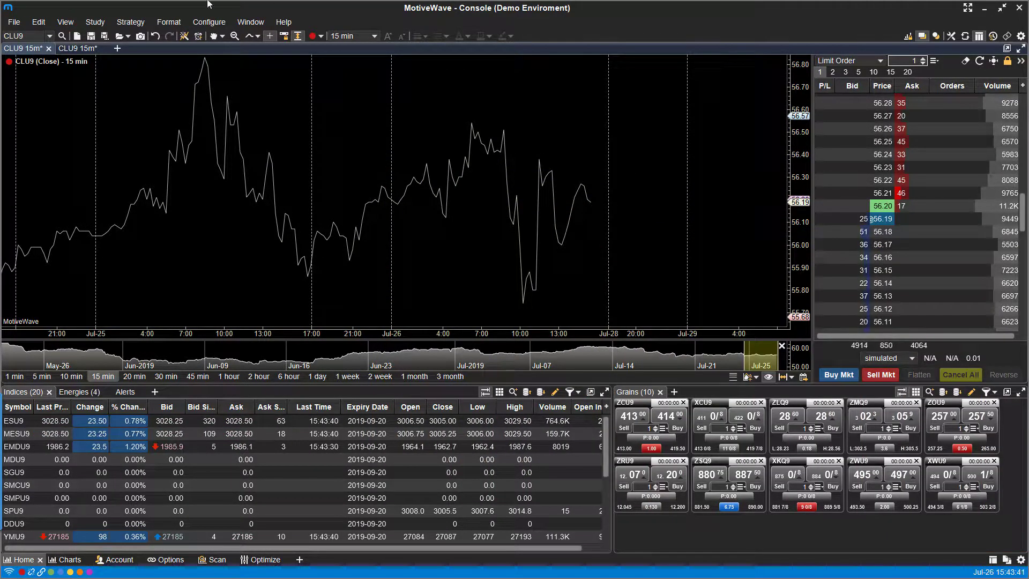
{"action": "left_click", "coordinate": [12, 22]}
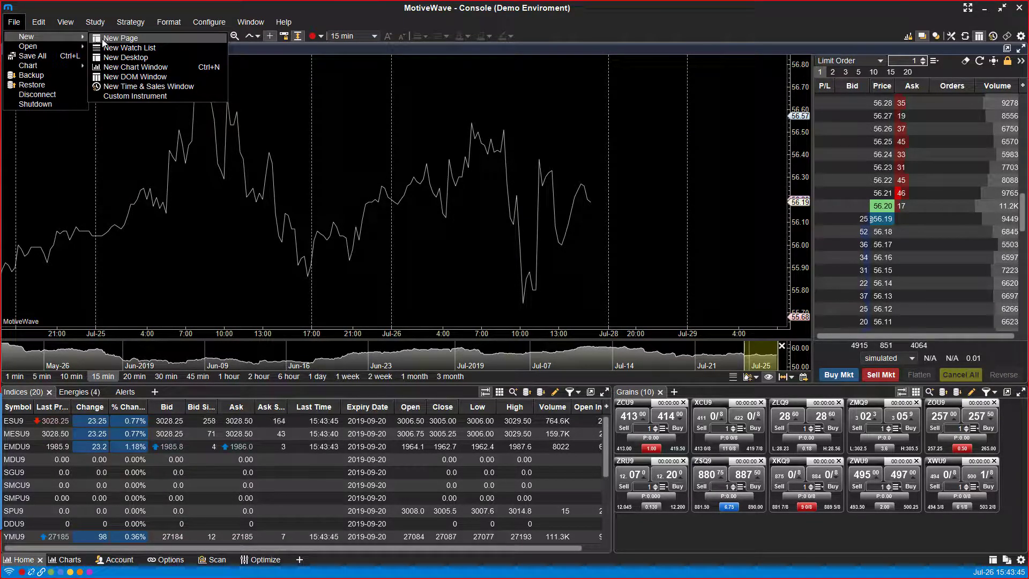
{"action": "mouse_move", "coordinate": [129, 86]}
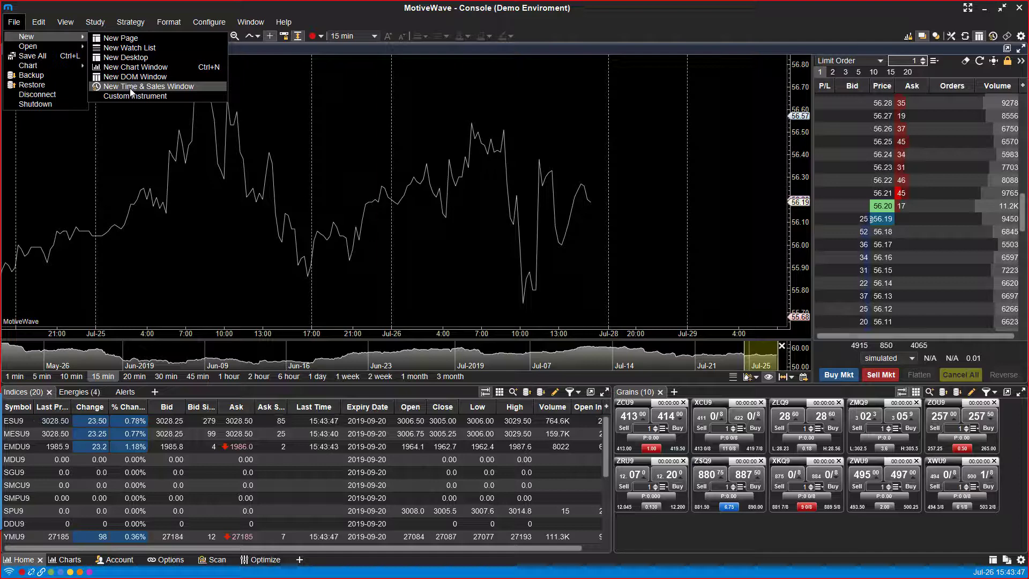
Open a CLU9 Time & Sales window listing recent trades
{"action": "left_click", "coordinate": [149, 85]}
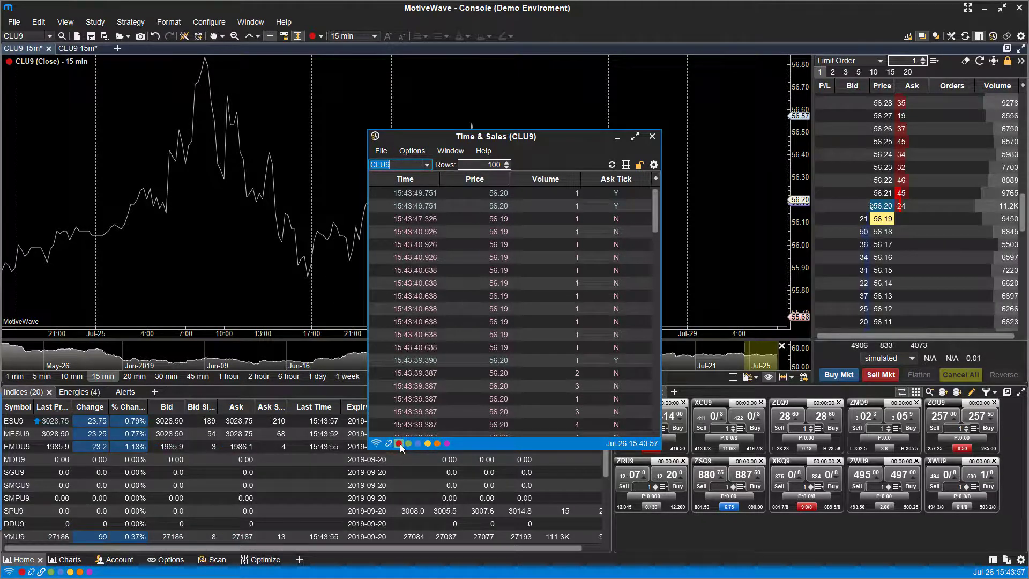
{"action": "mouse_move", "coordinate": [397, 444]}
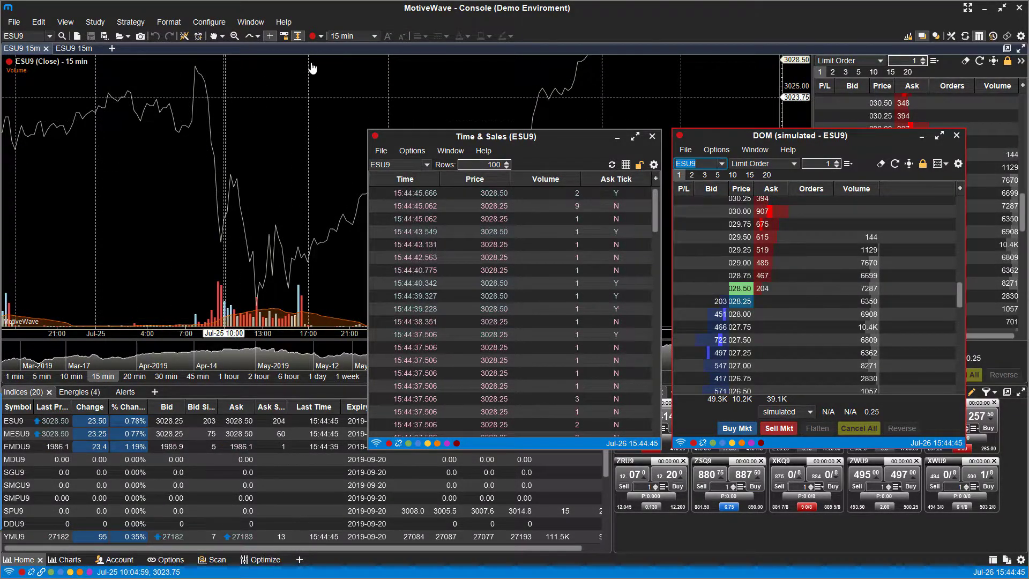
Close the extra DOM window once the linked views show ESU9
{"action": "left_click", "coordinate": [956, 136]}
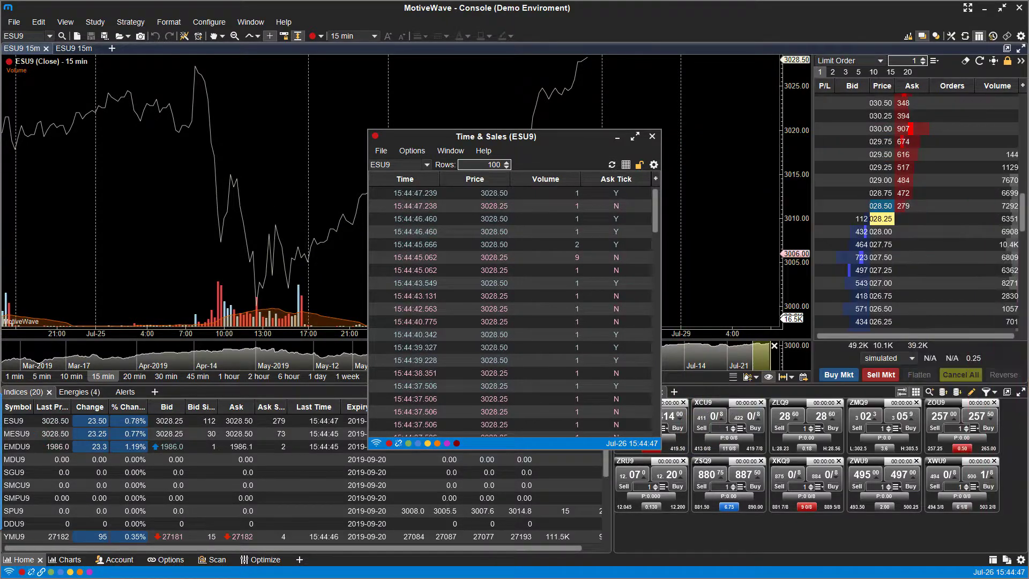
Close Time & Sales and overlay default Bollinger Bands (20, 2.0) on the ESU9 chart
{"action": "left_click", "coordinate": [651, 136]}
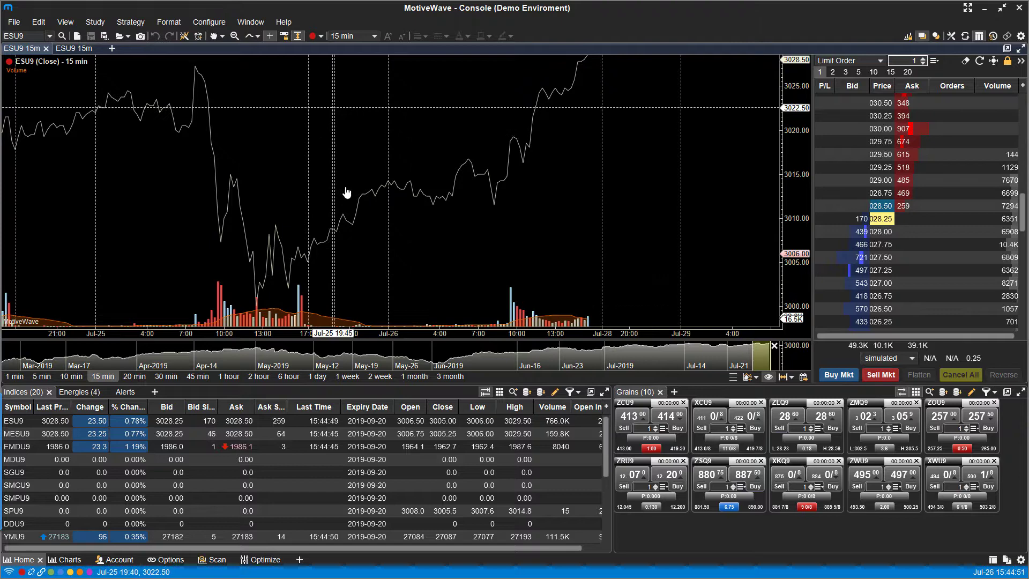
{"action": "mouse_move", "coordinate": [269, 156]}
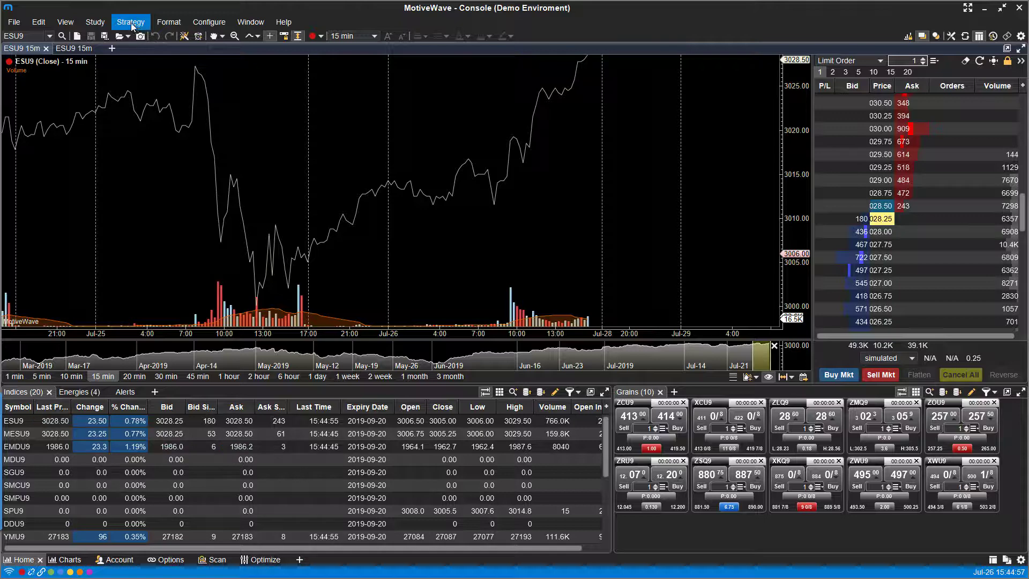
{"action": "left_click", "coordinate": [94, 21]}
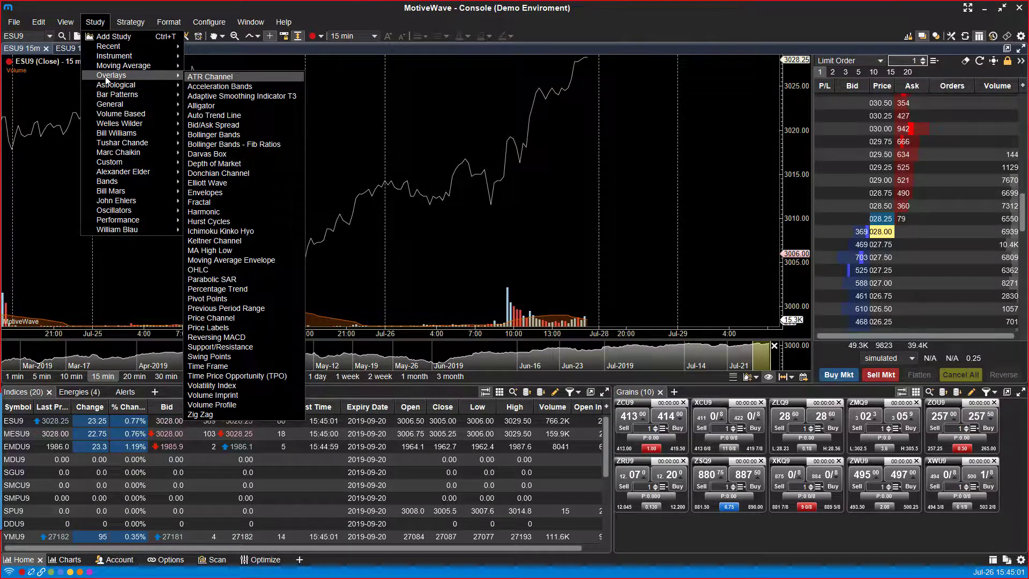
{"action": "mouse_move", "coordinate": [213, 134]}
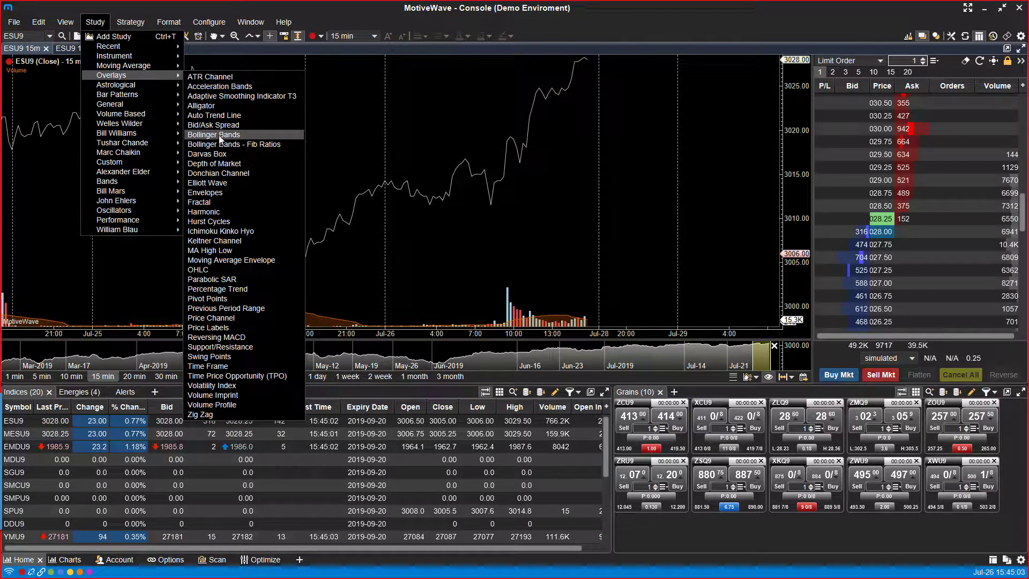
{"action": "left_click", "coordinate": [213, 135]}
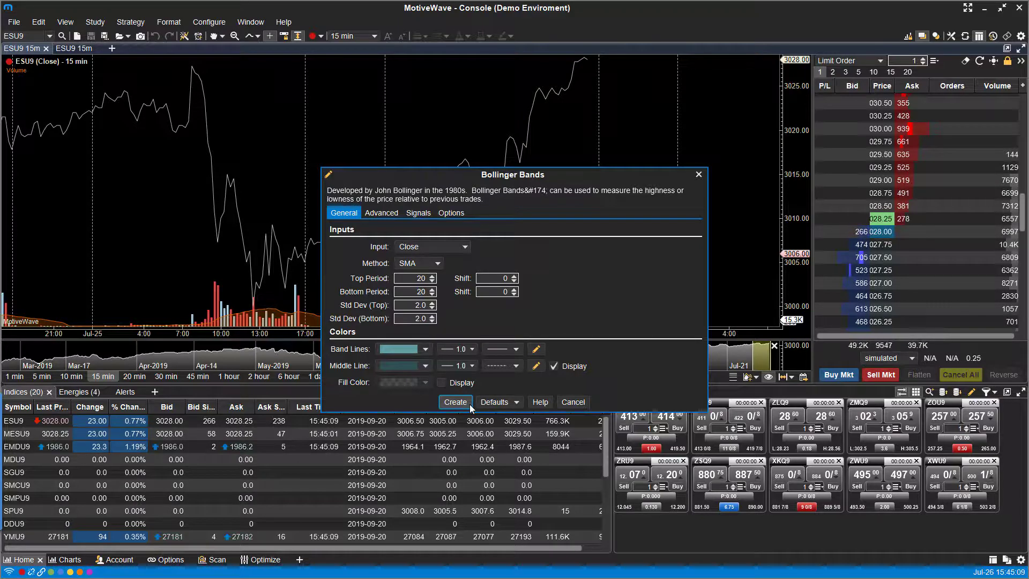
{"action": "left_click", "coordinate": [454, 402]}
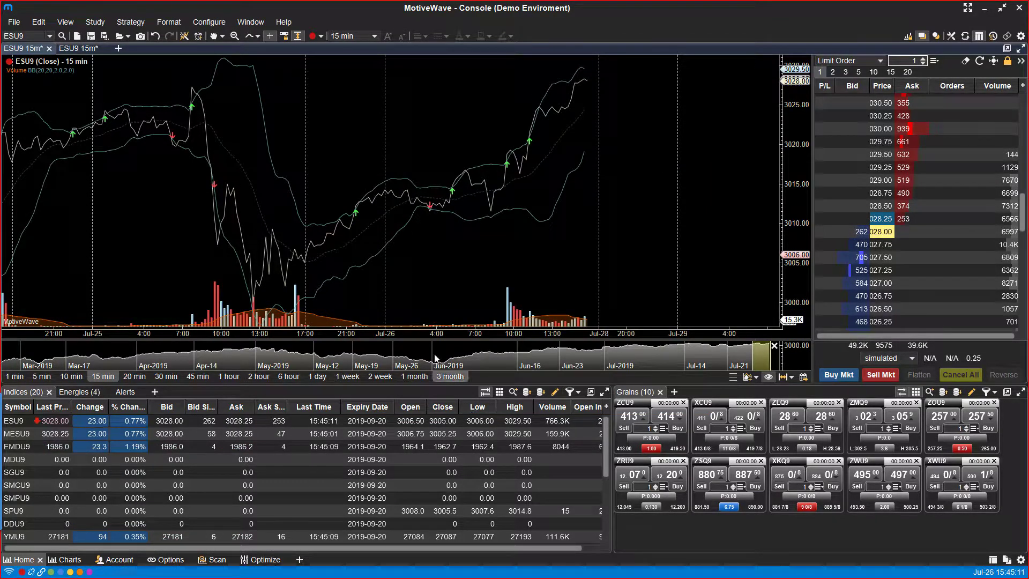
{"action": "mouse_move", "coordinate": [331, 237]}
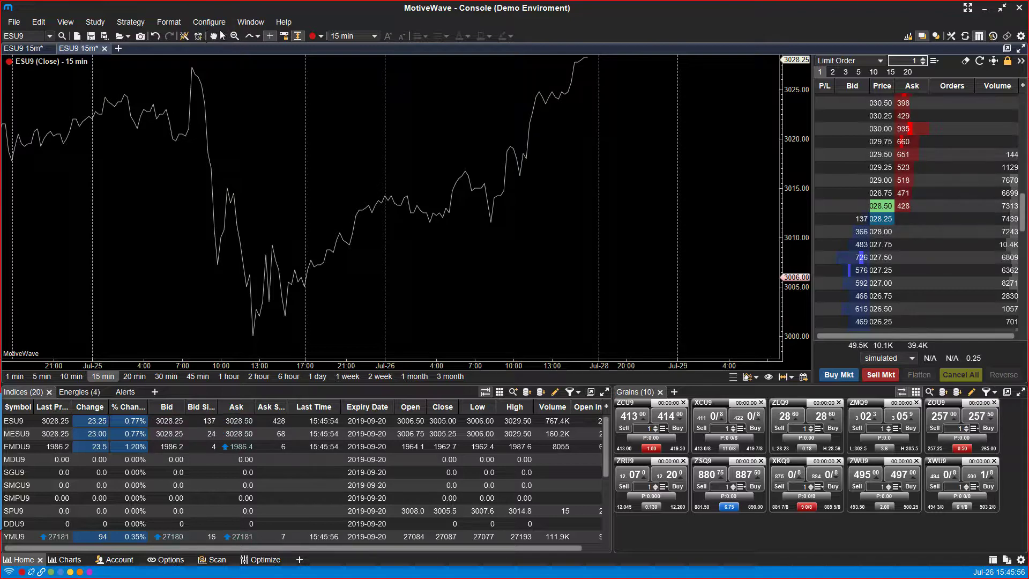
Show the Default Link Type choices under Preferences > General > Linking
{"action": "left_click", "coordinate": [209, 21]}
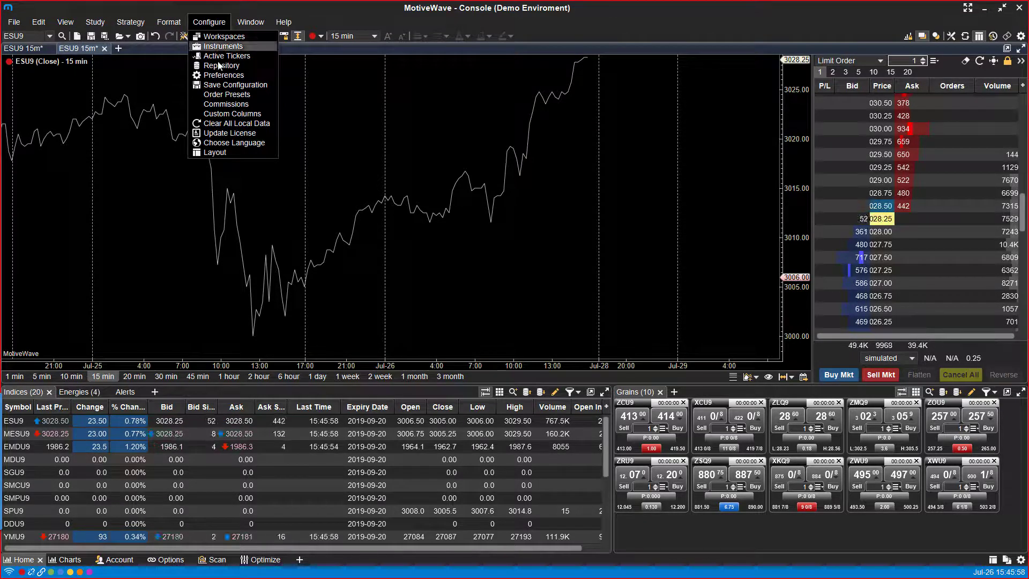
{"action": "left_click", "coordinate": [225, 75]}
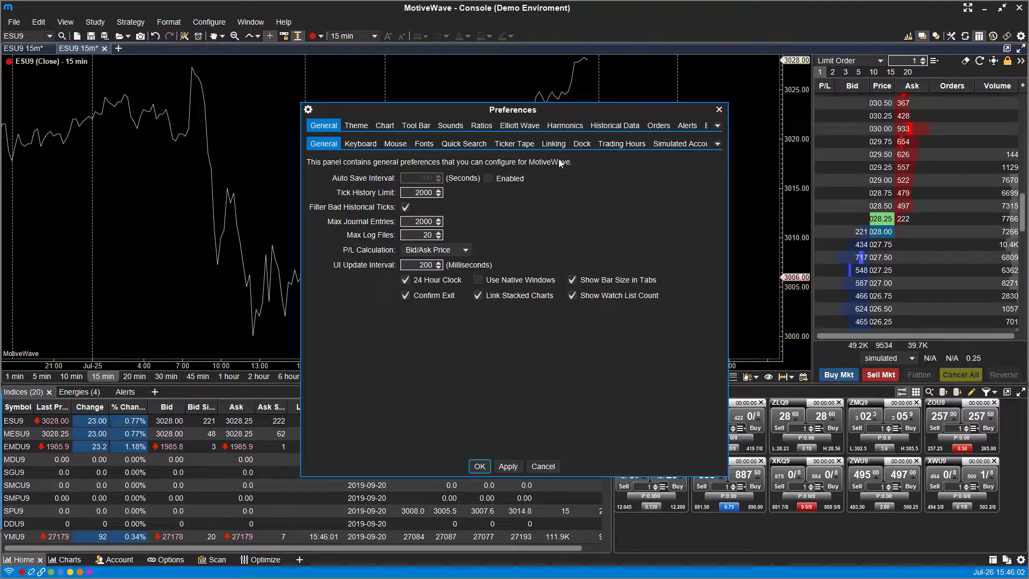
{"action": "left_click", "coordinate": [553, 143]}
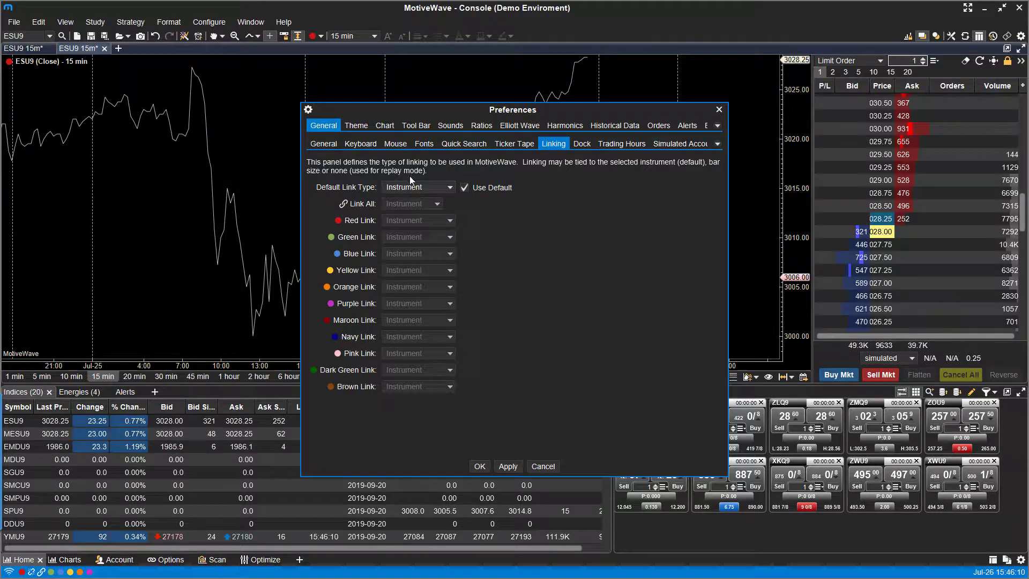
{"action": "left_click", "coordinate": [417, 187]}
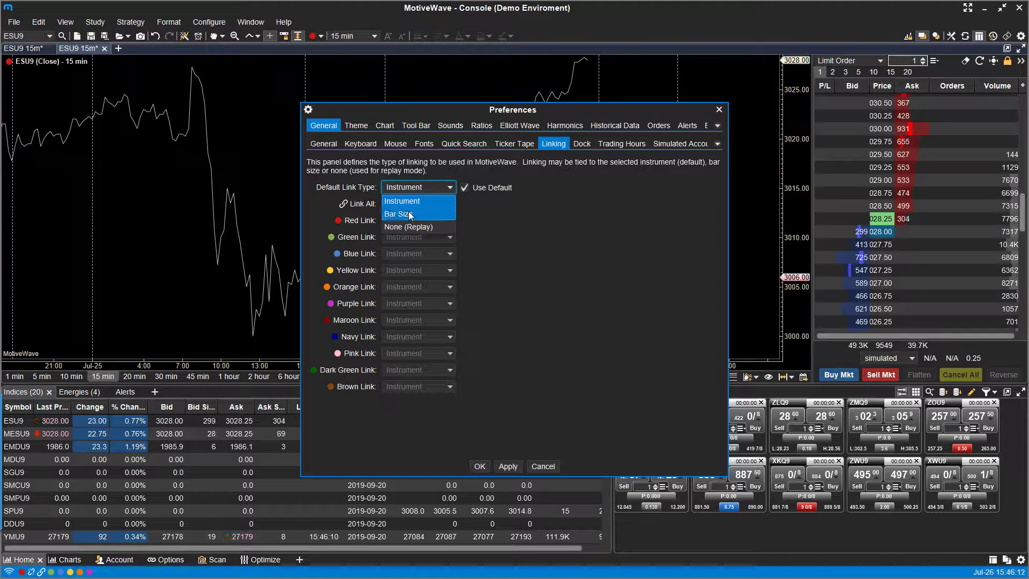
{"action": "mouse_move", "coordinate": [409, 226]}
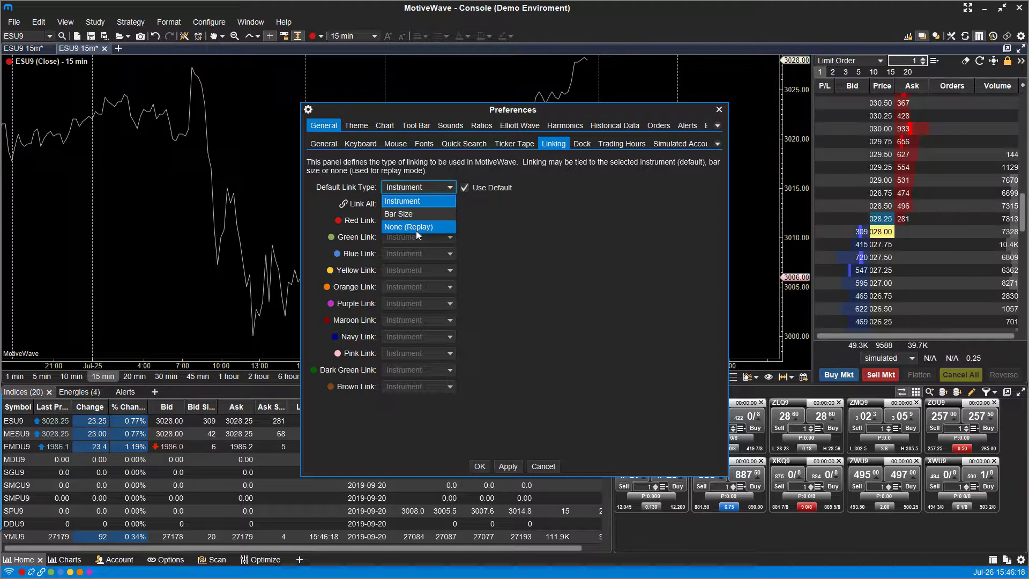
{"action": "mouse_move", "coordinate": [523, 237]}
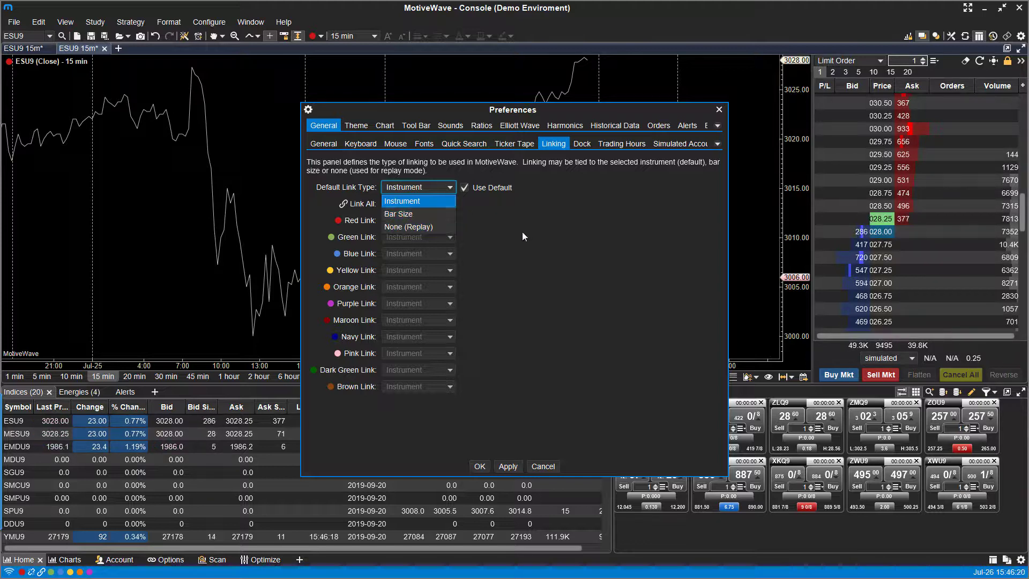
{"action": "mouse_move", "coordinate": [433, 214]}
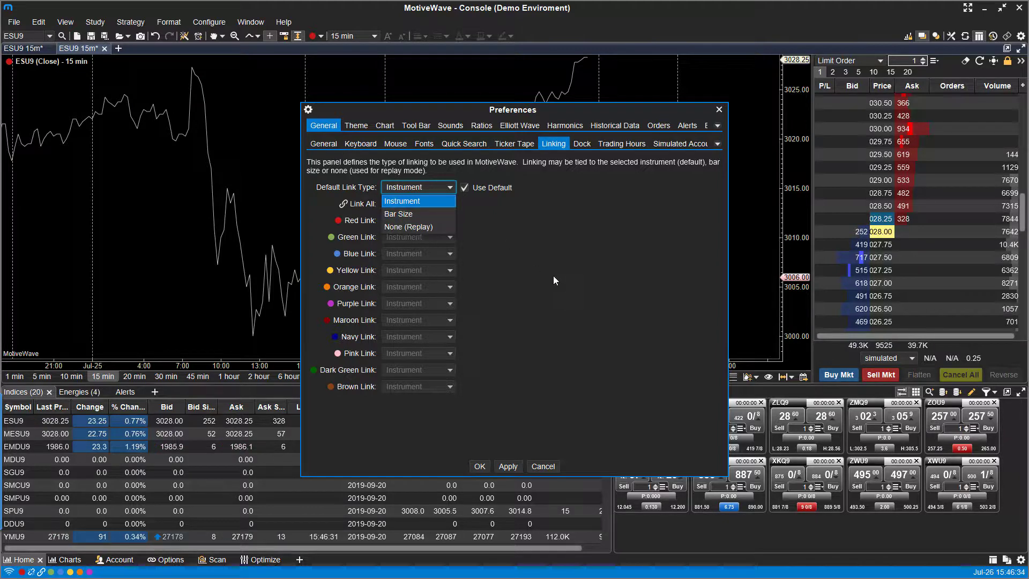
Turn off Use Default, setting Green Link to Bar Size and Blue Link to None (Replay)
{"action": "left_click", "coordinate": [401, 201]}
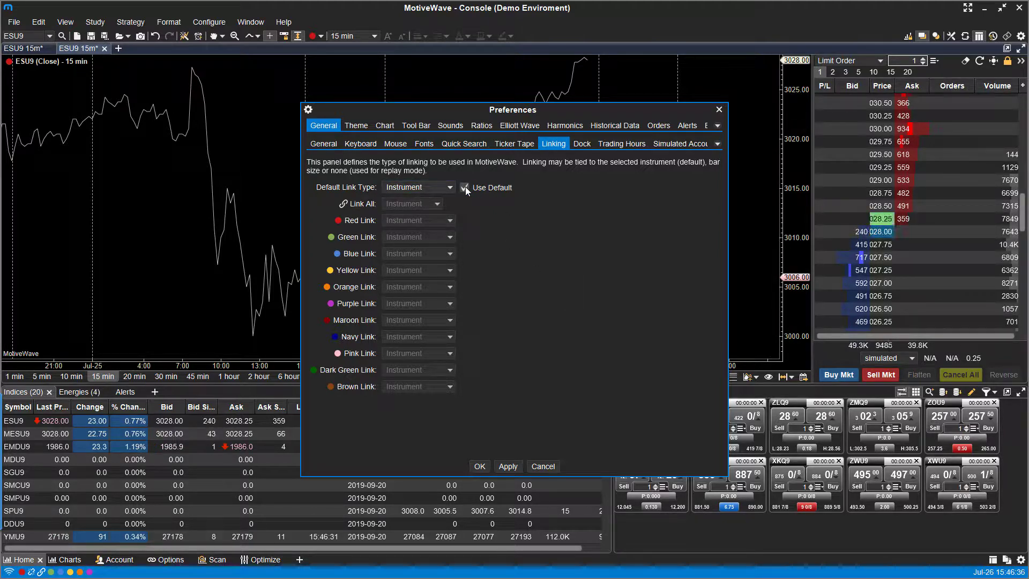
{"action": "left_click", "coordinate": [465, 187]}
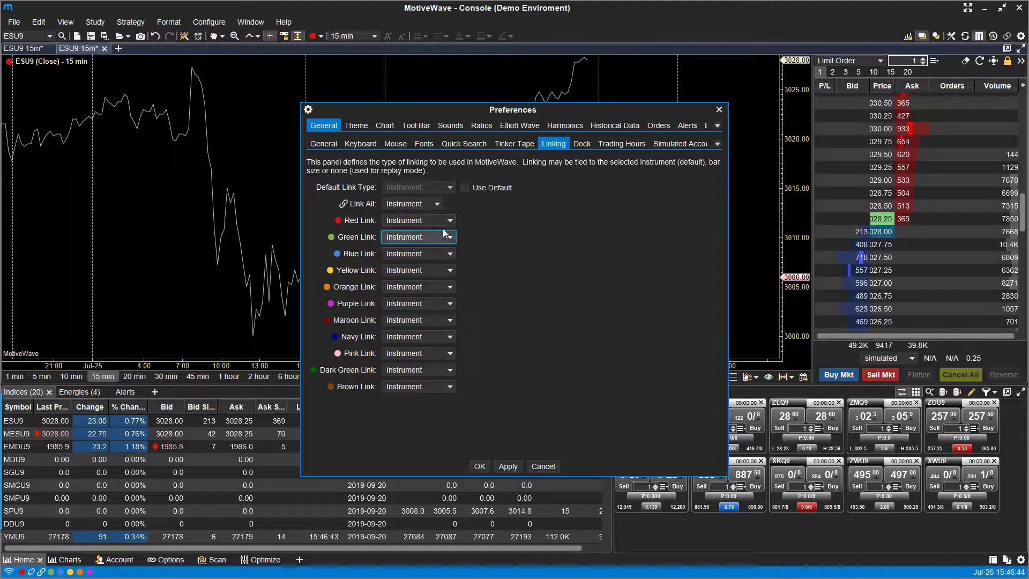
{"action": "left_click", "coordinate": [450, 236]}
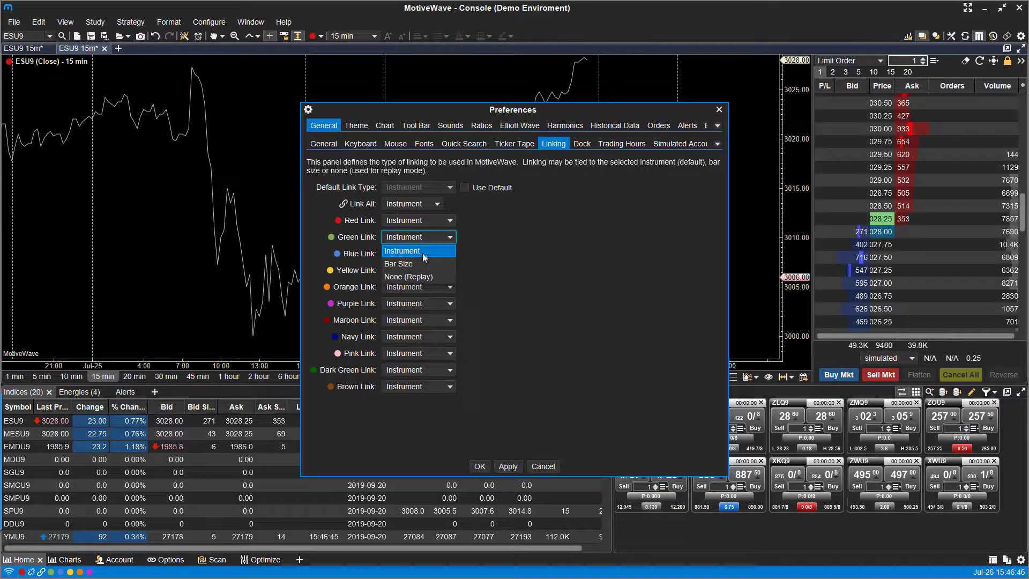
{"action": "left_click", "coordinate": [398, 264]}
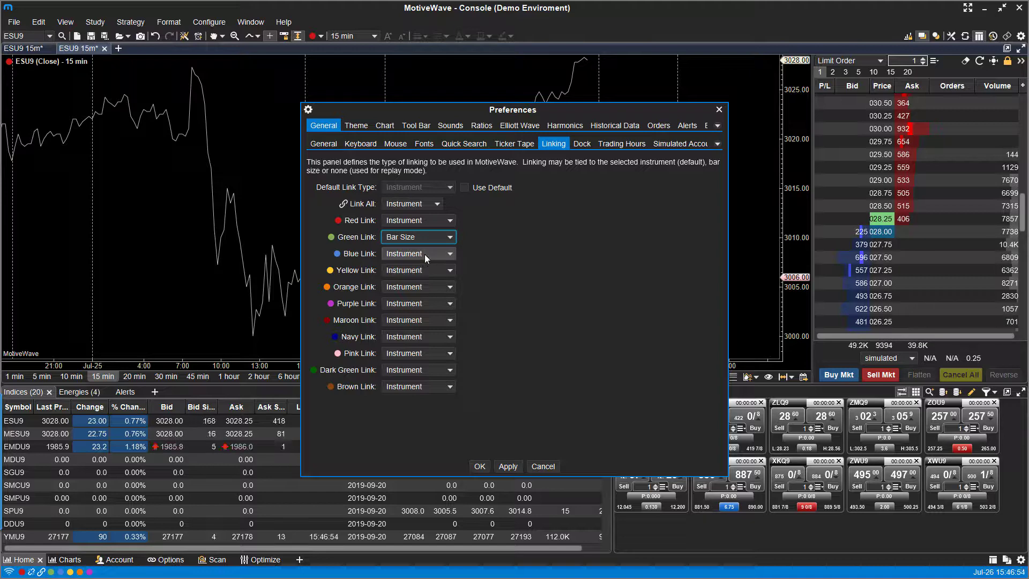
{"action": "left_click", "coordinate": [450, 253]}
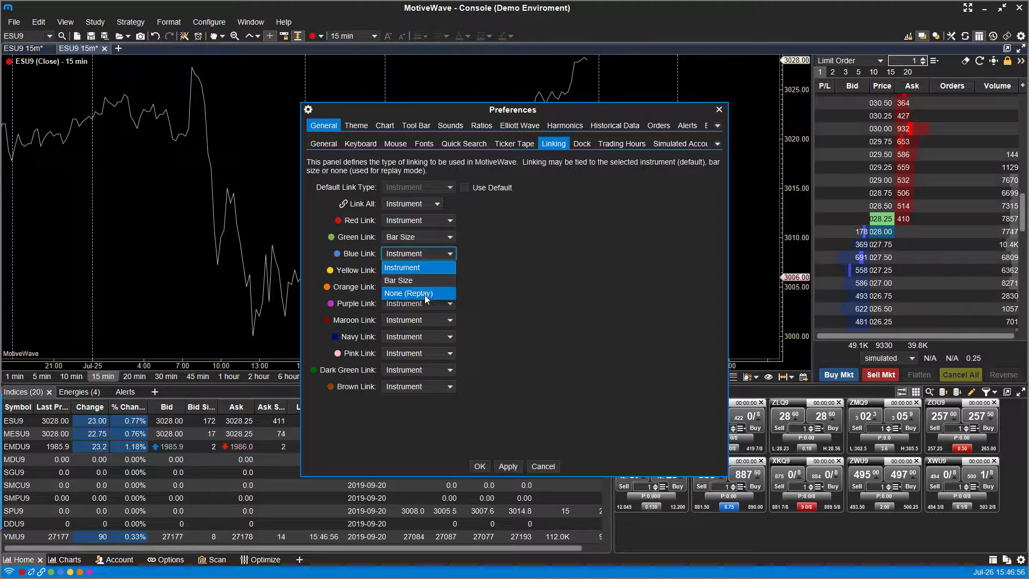
{"action": "left_click", "coordinate": [418, 293]}
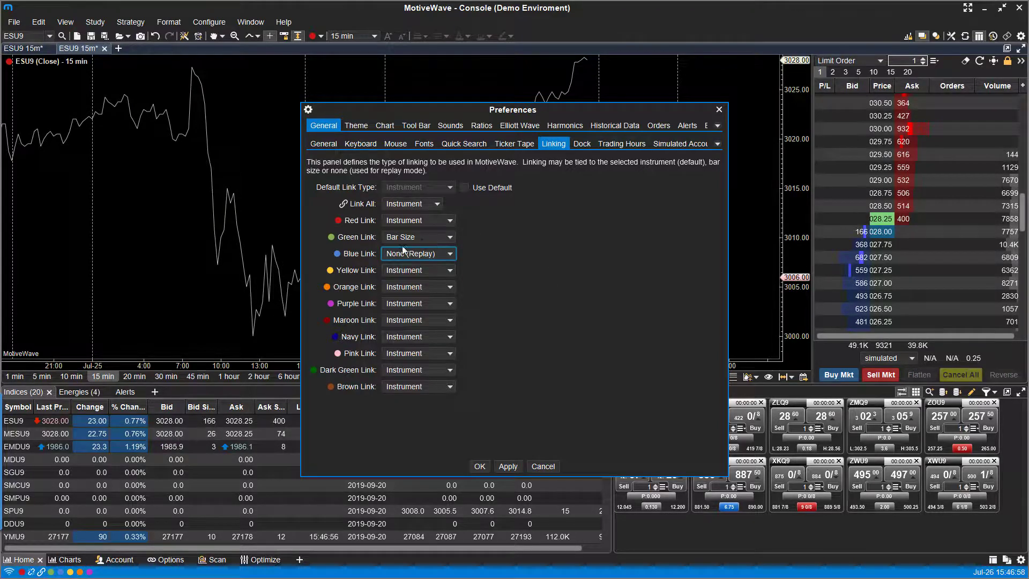
{"action": "left_click", "coordinate": [451, 219]}
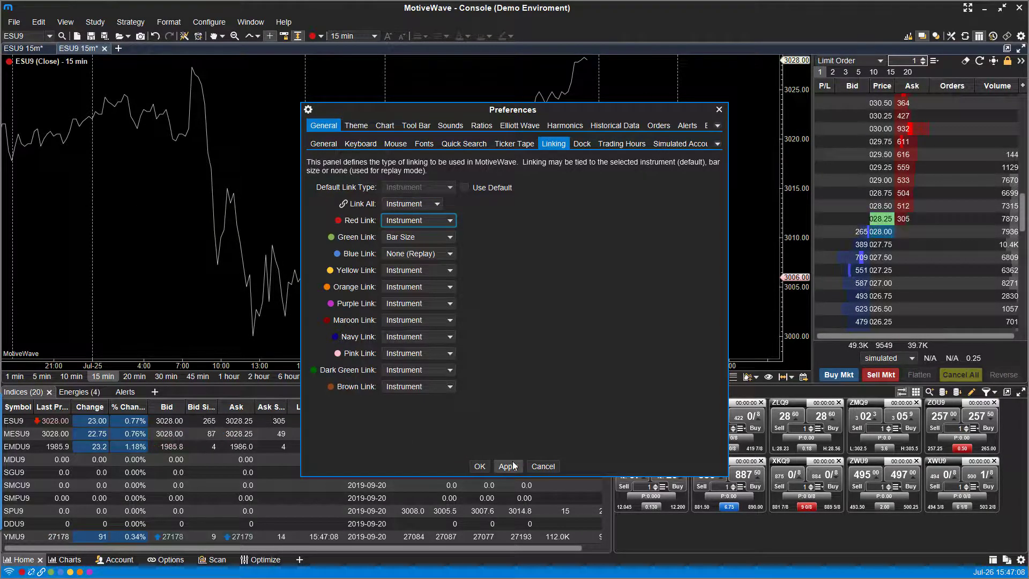
Apply the link preferences and close the extra YMU9 DOM window
{"action": "left_click", "coordinate": [479, 466]}
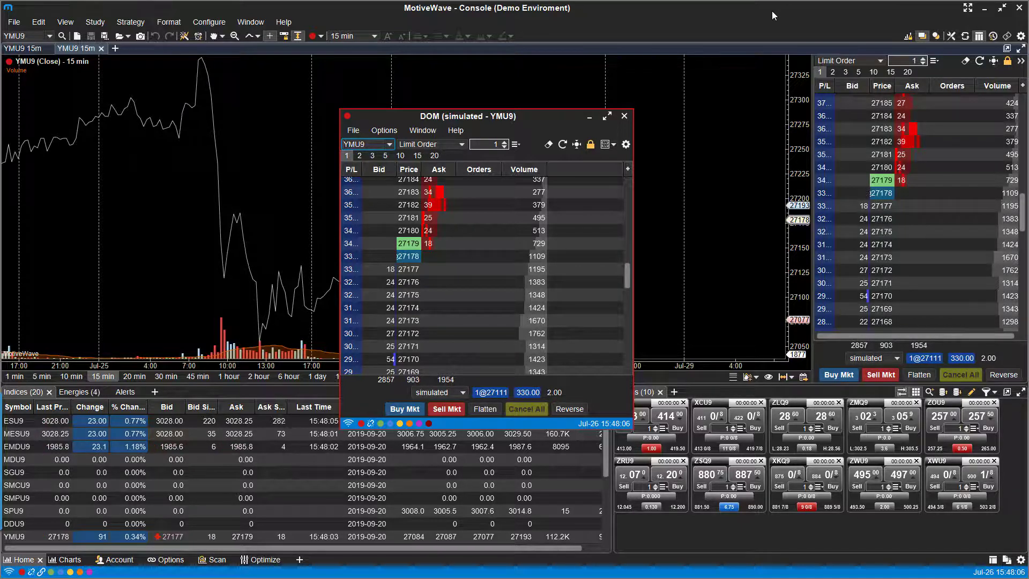
{"action": "left_click", "coordinate": [623, 117]}
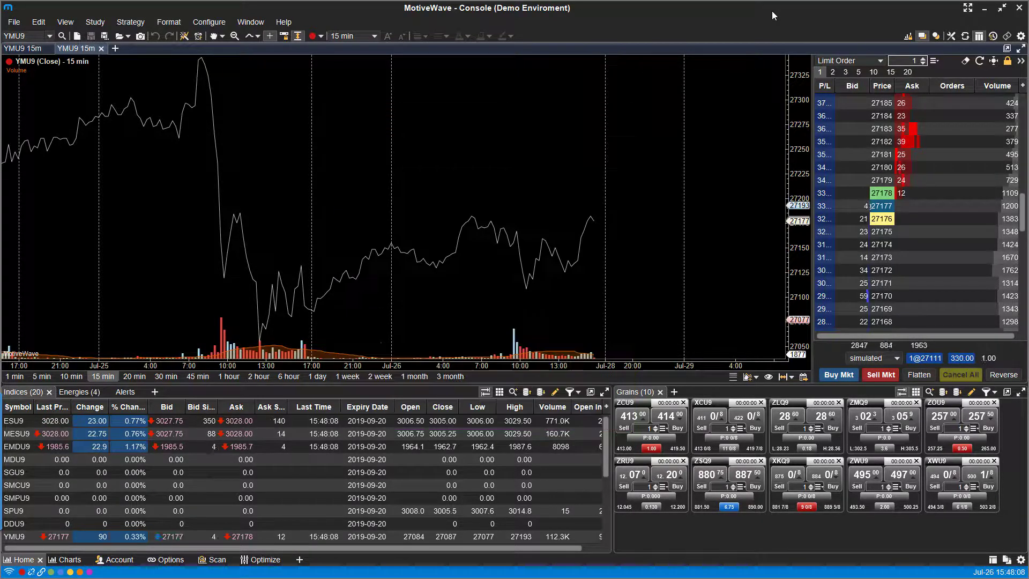